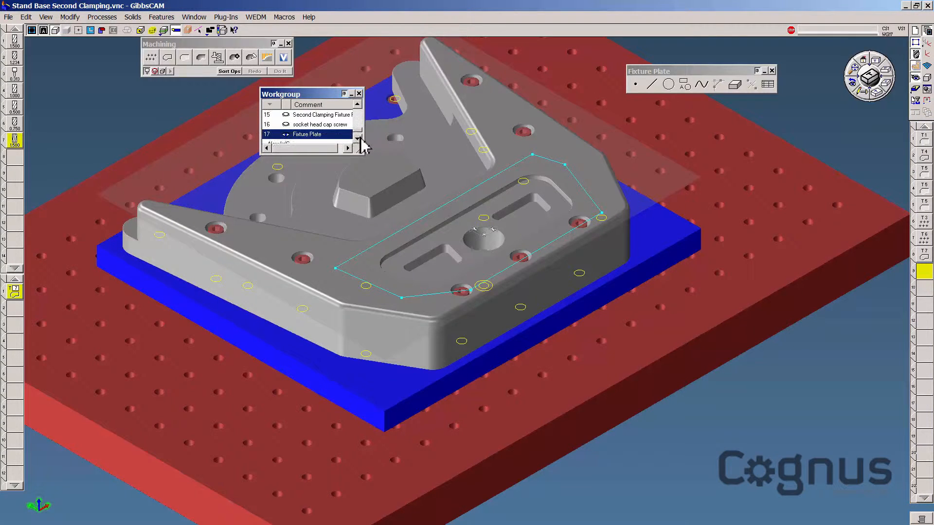
Add a new workgroup after Fixture Plate and begin a new machining process
left_click(357, 138)
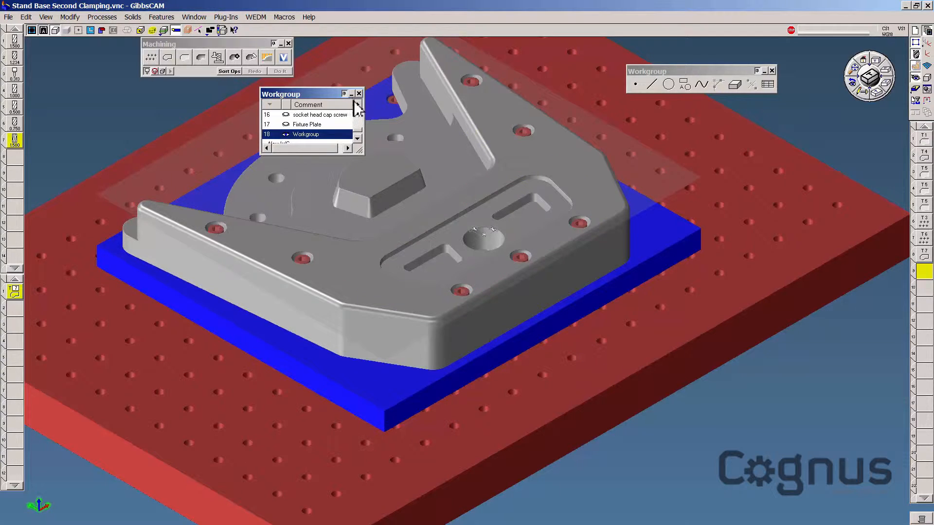
left_click(358, 94)
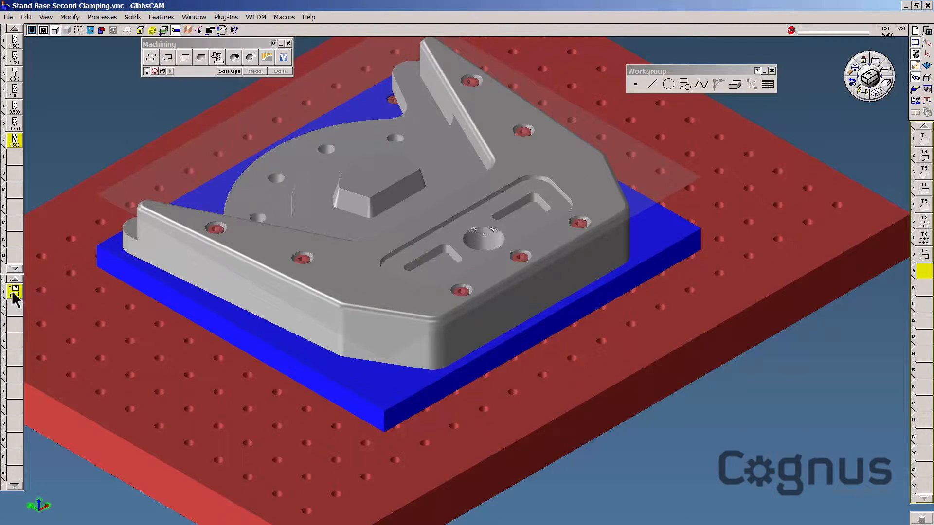
left_click(12, 291)
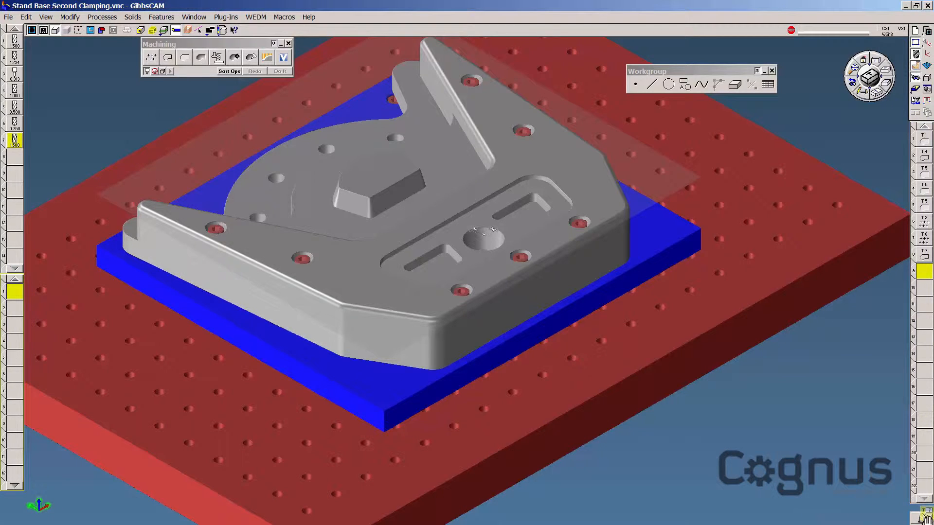
mouse_move(820, 426)
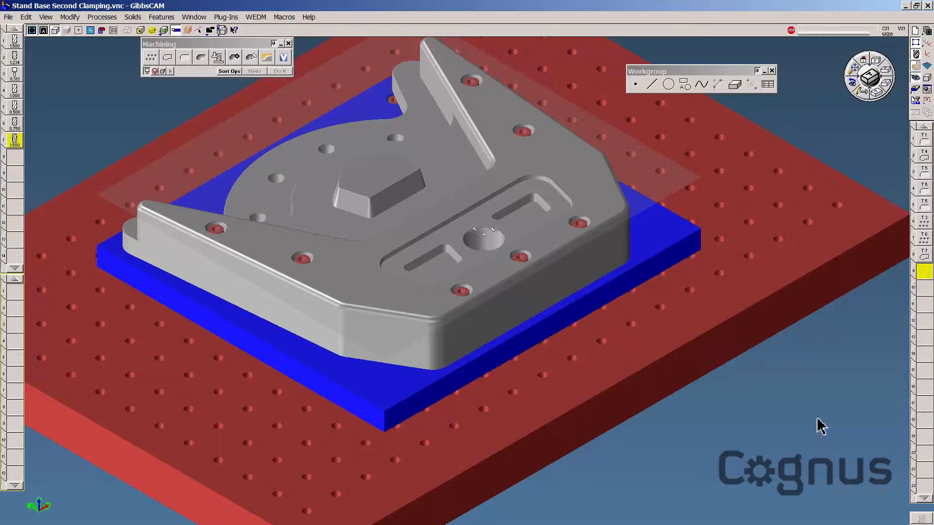
mouse_move(113, 137)
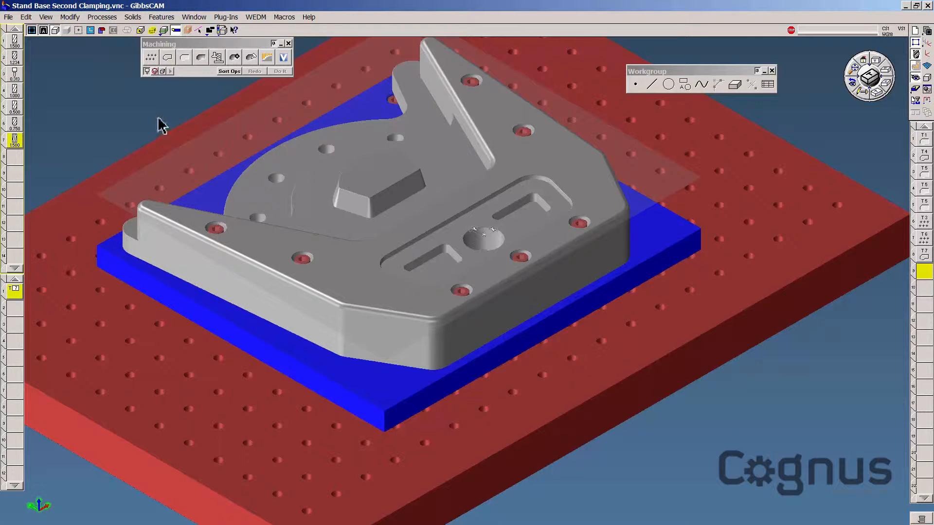
mouse_move(187, 110)
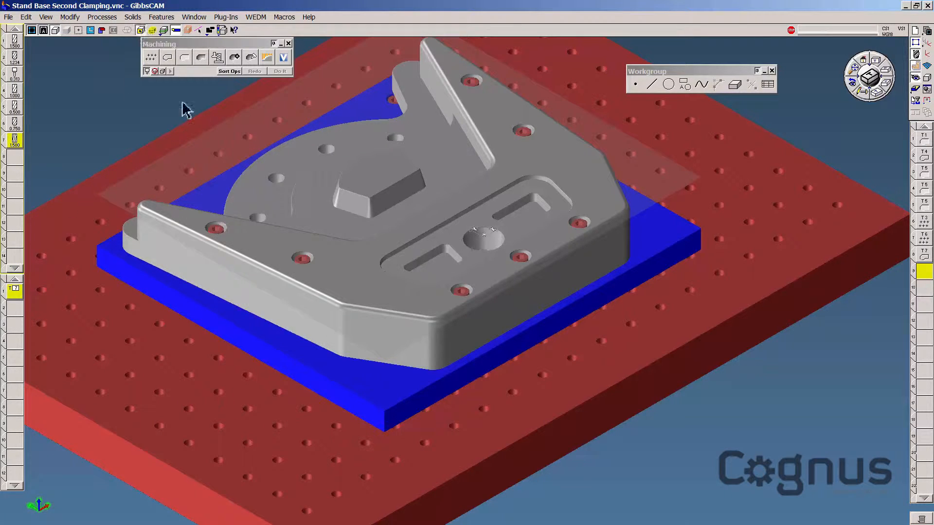
Give the pocket roughing process 75 cut width, top depth -1.9 and bottom depth -2
left_click(428, 123)
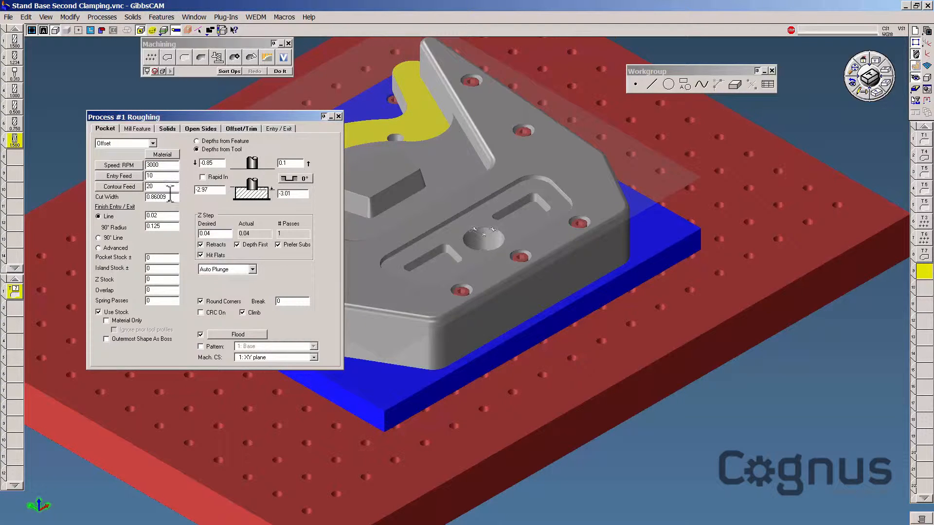
triple_click(162, 196)
type(".75")
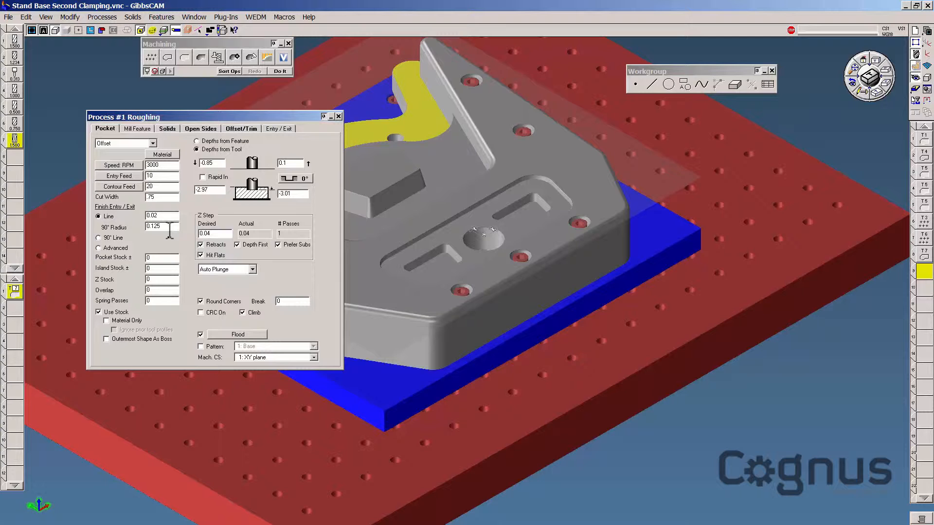
mouse_move(173, 244)
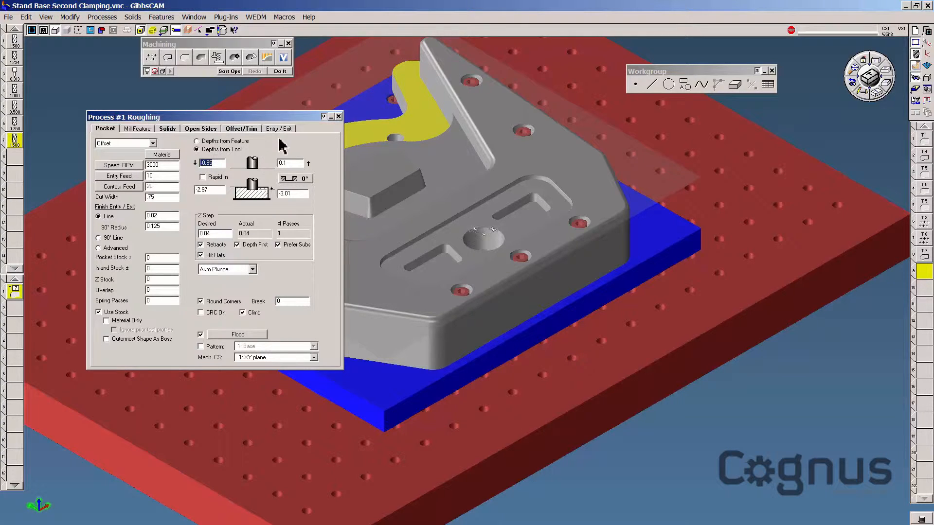
type("-1.9")
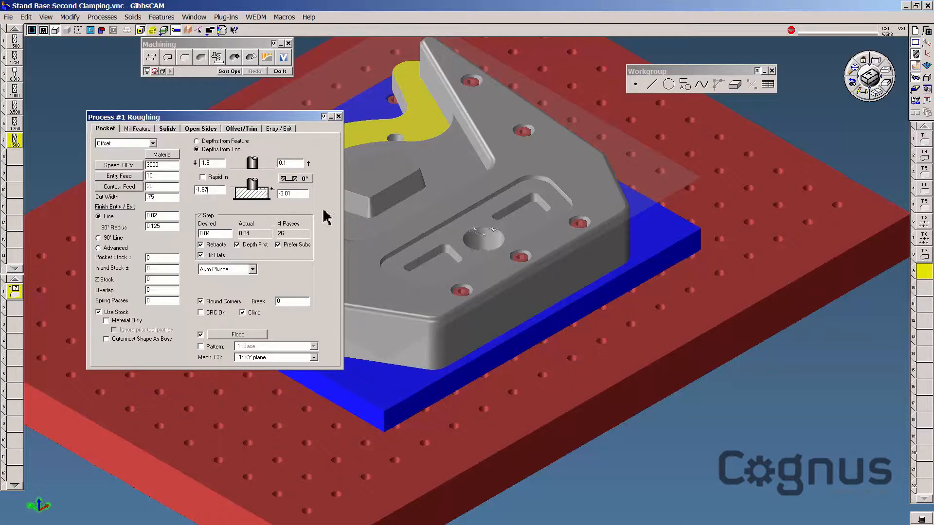
triple_click(292, 193)
type("-2")
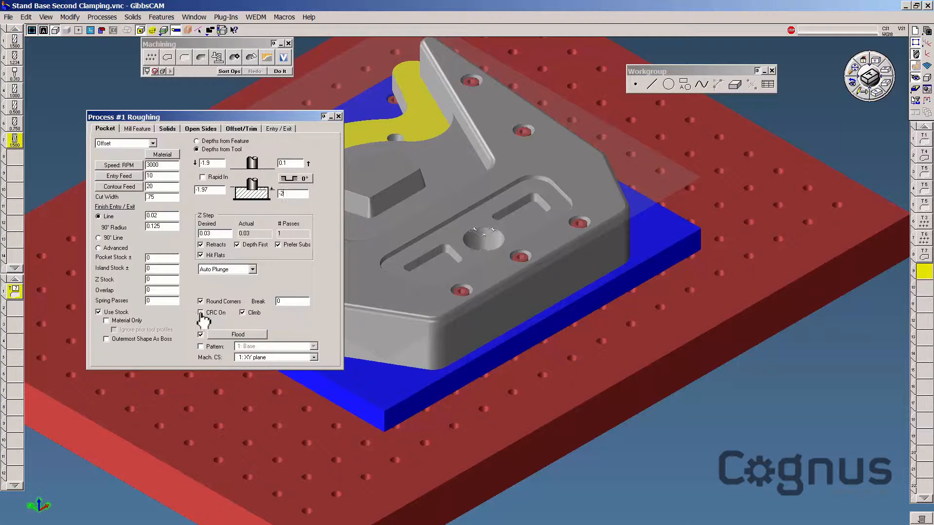
Enable CRC and set the offset method to Offset from Part and Material
left_click(200, 312)
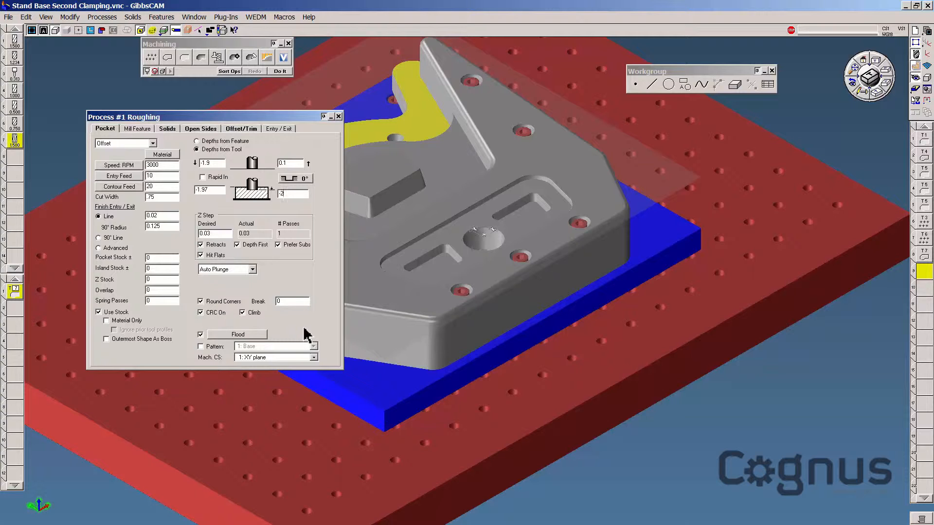
left_click(167, 128)
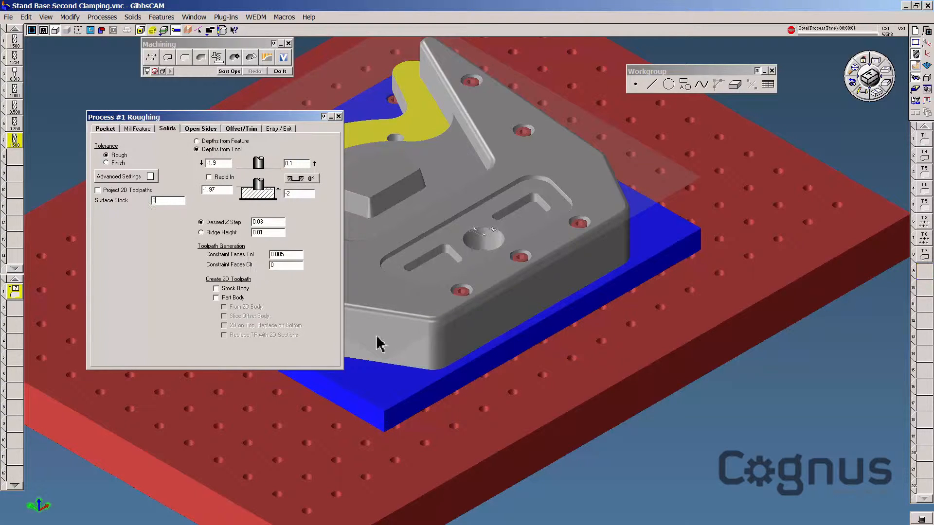
mouse_move(374, 334)
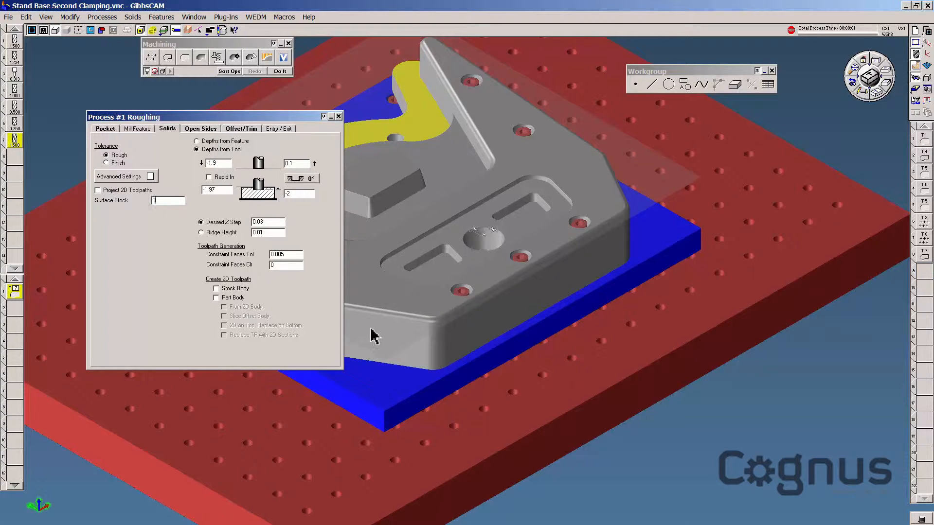
left_click(240, 128)
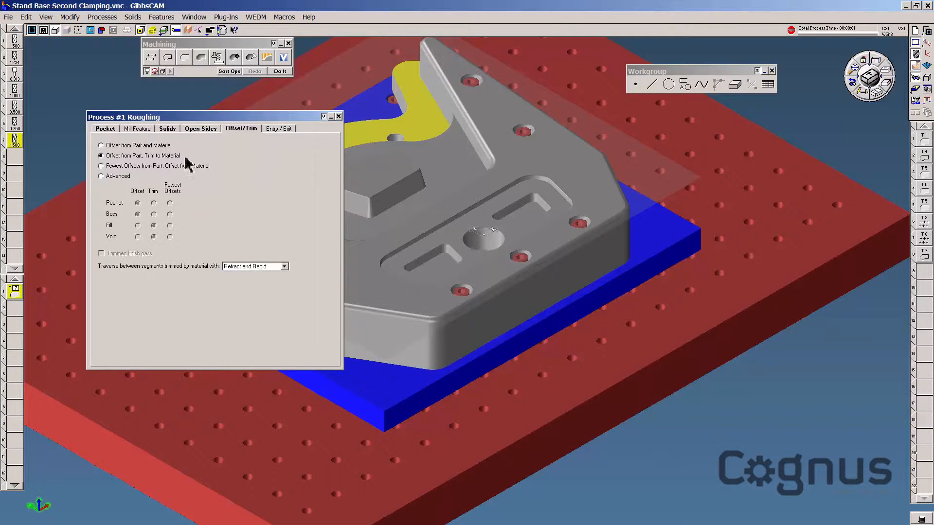
left_click(100, 145)
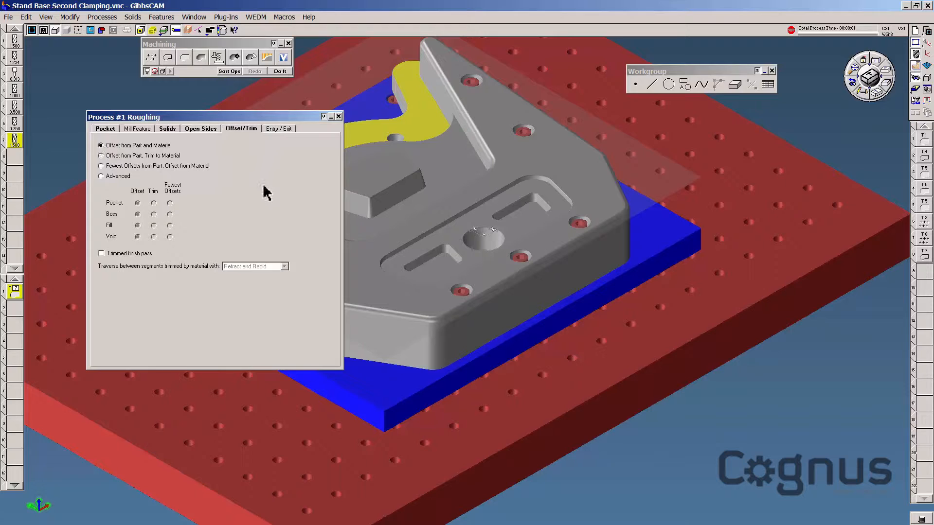
mouse_move(272, 201)
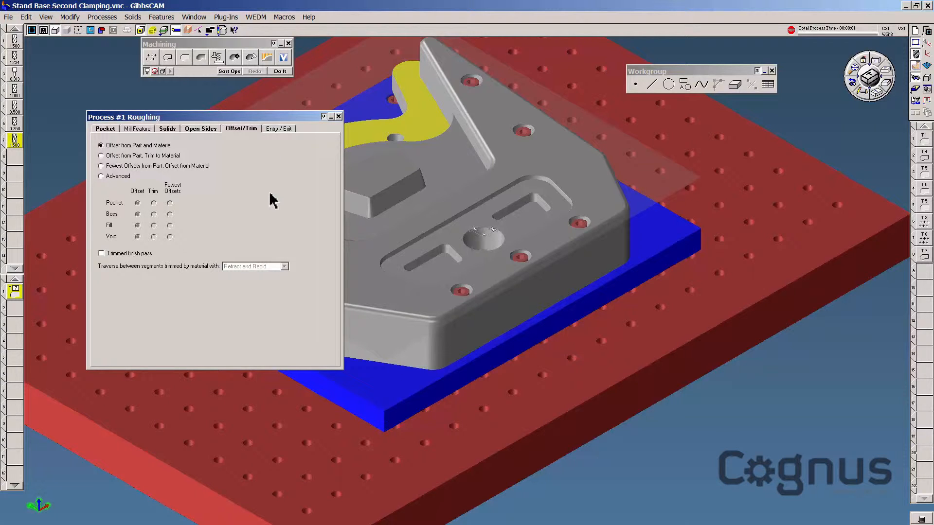
mouse_move(340, 118)
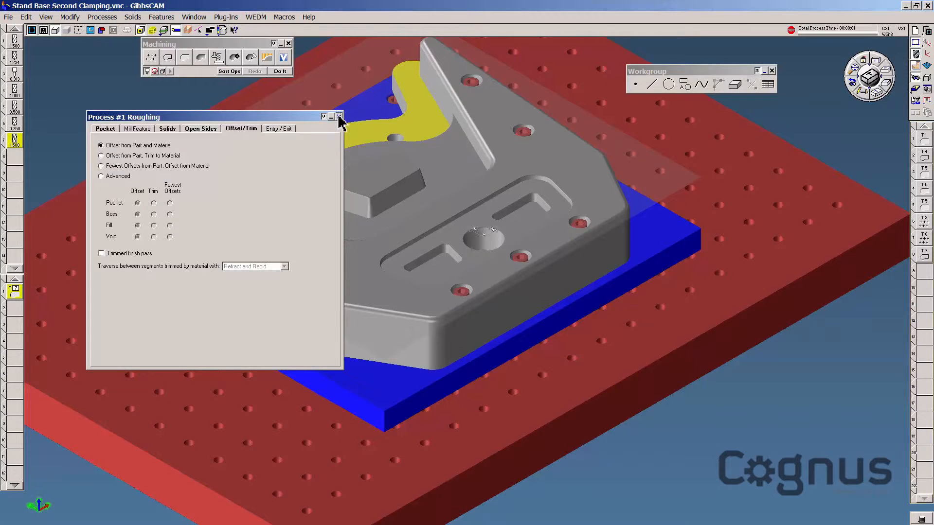
Close the process settings and generate the pocket toolpath on the lower step floor
left_click(338, 116)
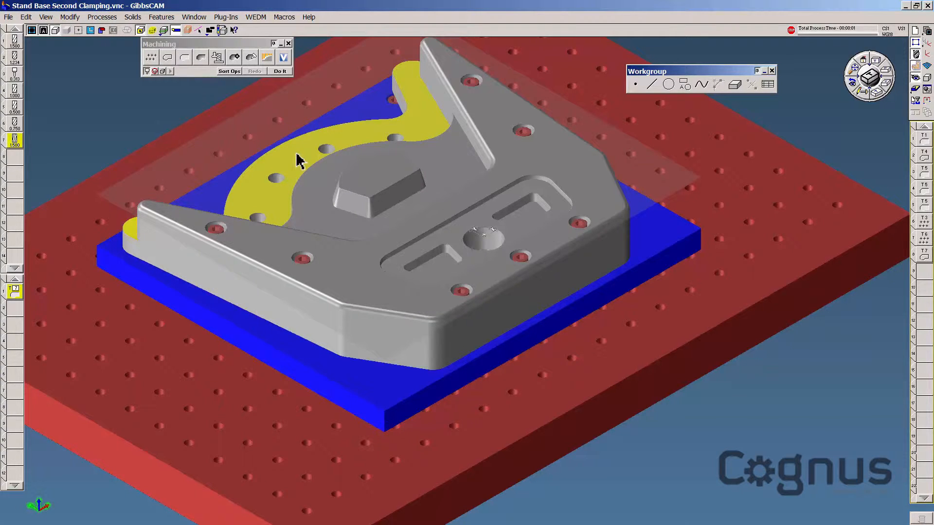
left_click(279, 71)
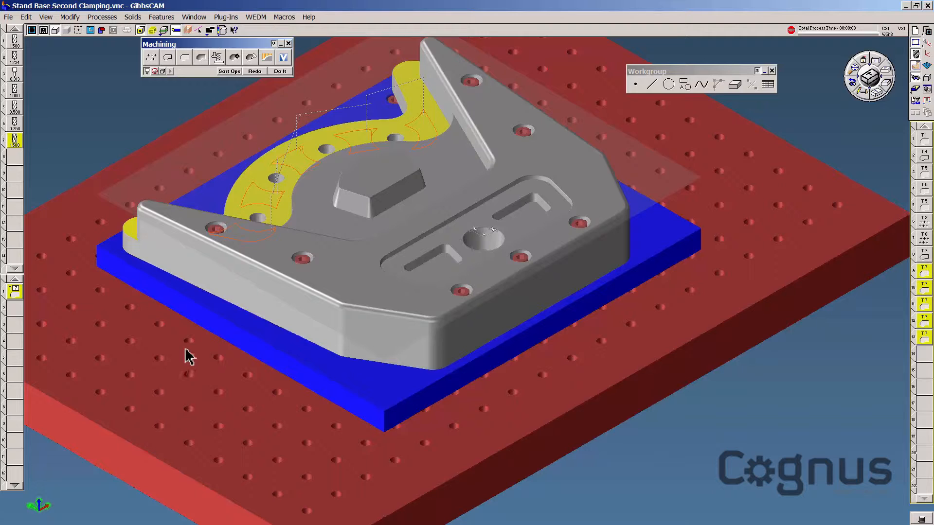
mouse_move(718, 180)
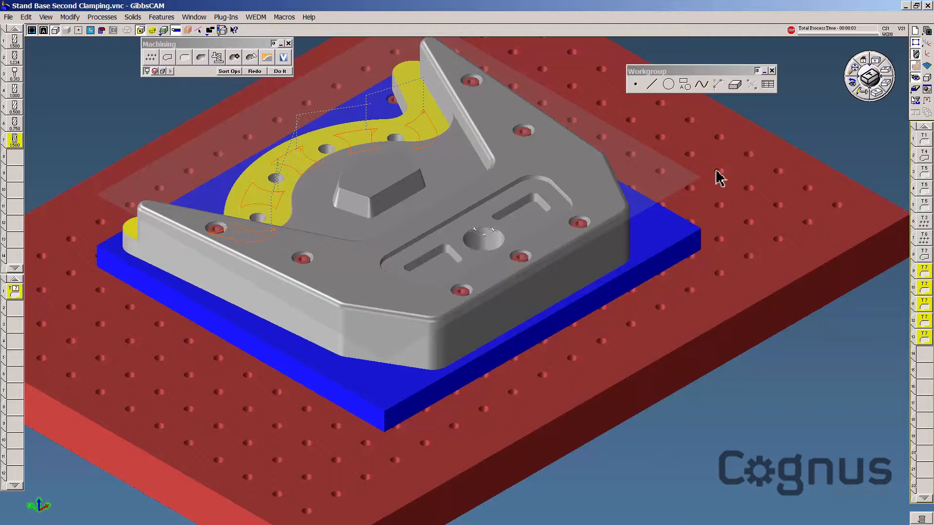
mouse_move(726, 190)
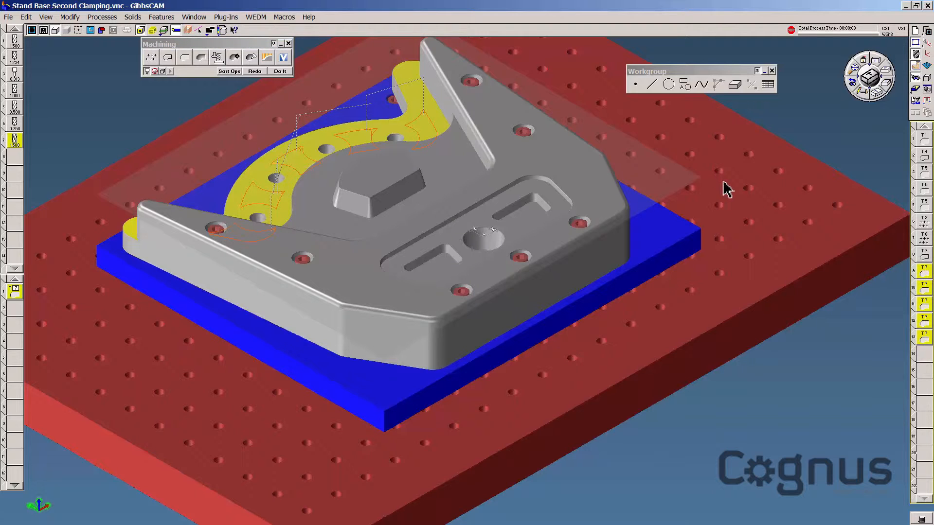
mouse_move(730, 184)
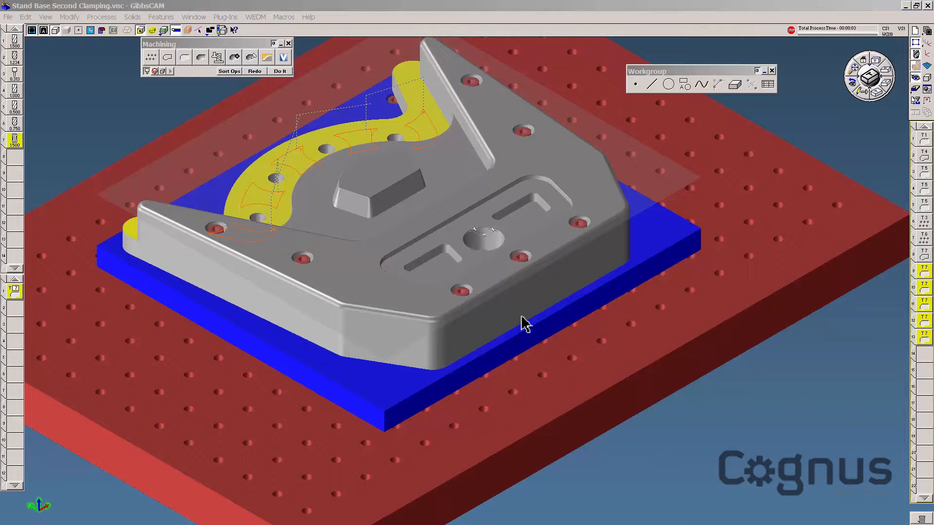
mouse_move(522, 319)
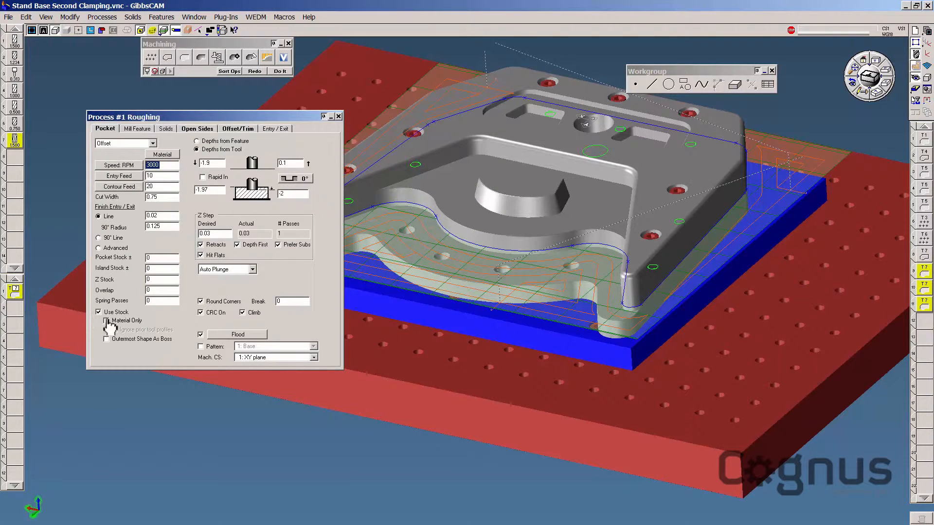
Enable Material Only cutting and redo the pocket toolpath on the lower step
left_click(107, 320)
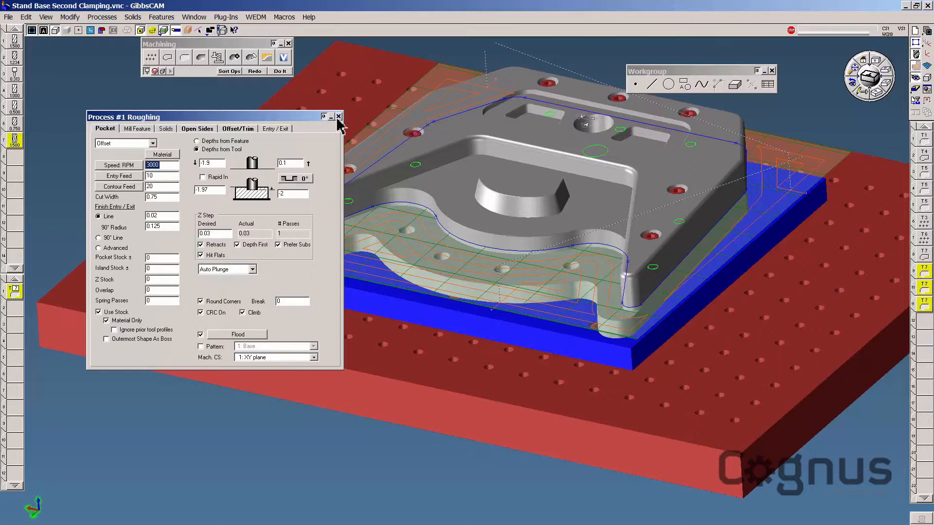
left_click(338, 116)
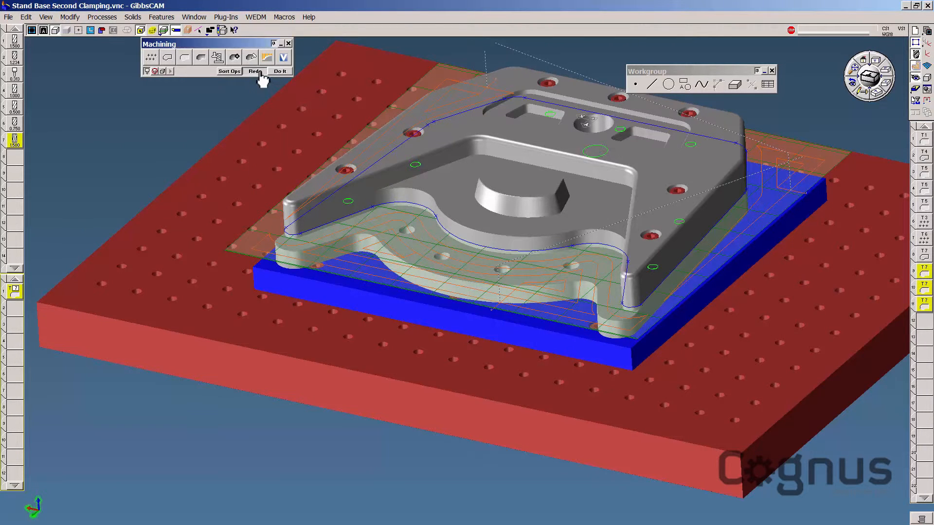
left_click(280, 71)
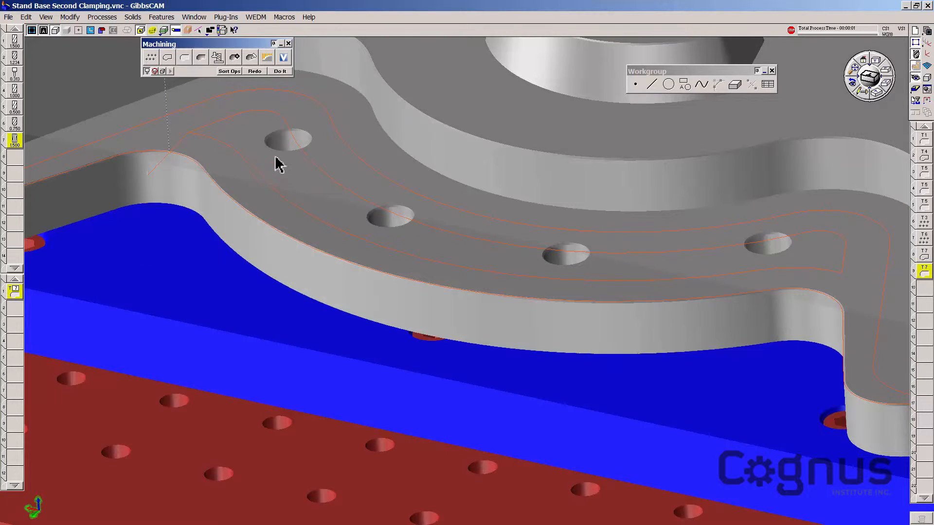
Select the four bolt hole faces on the step floor and show the Solid Modeling palette
left_click(287, 140)
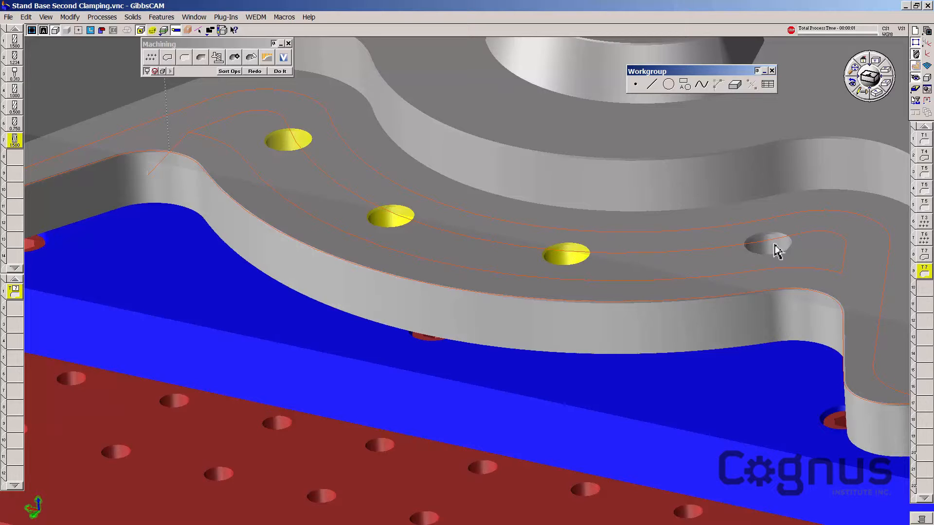
left_click(768, 244)
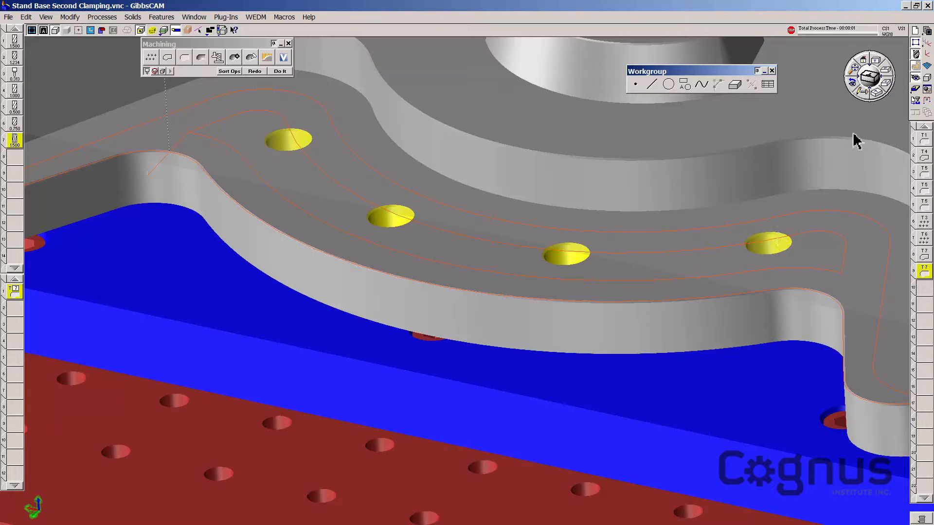
mouse_move(922, 90)
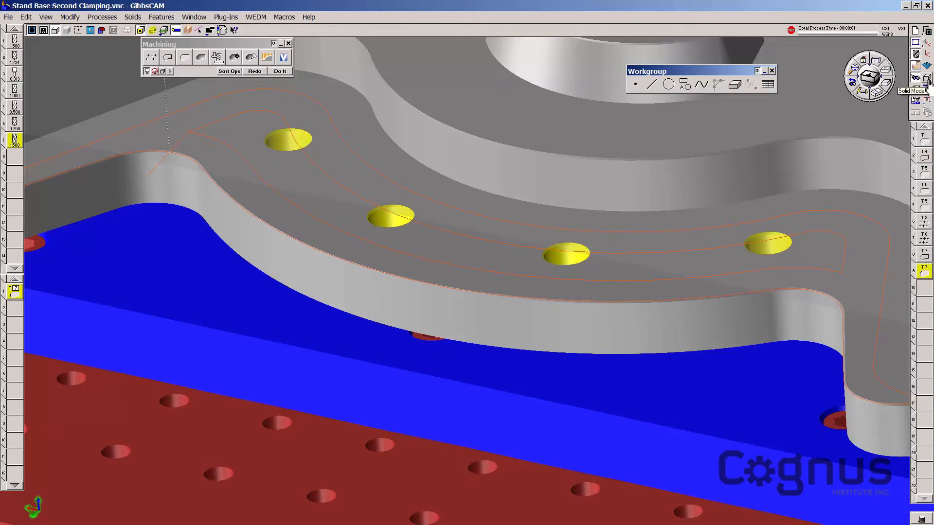
left_click(923, 79)
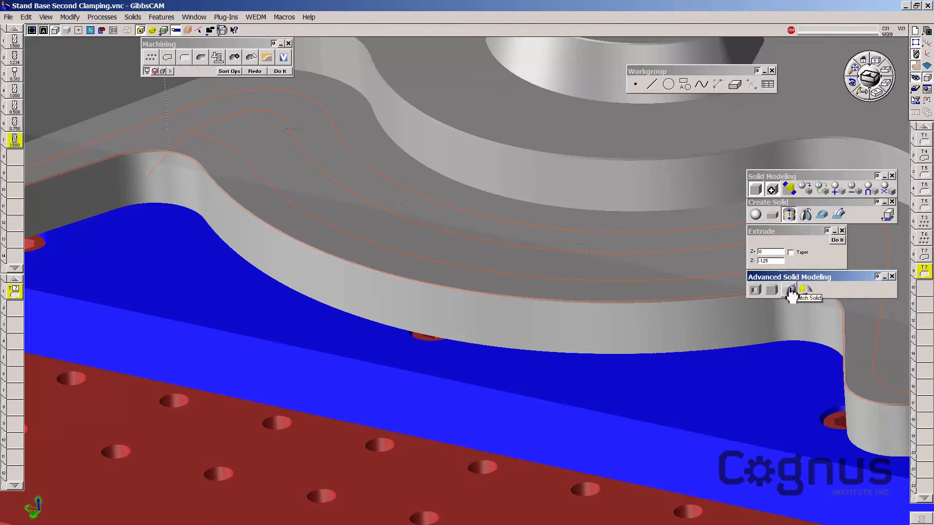
mouse_move(730, 334)
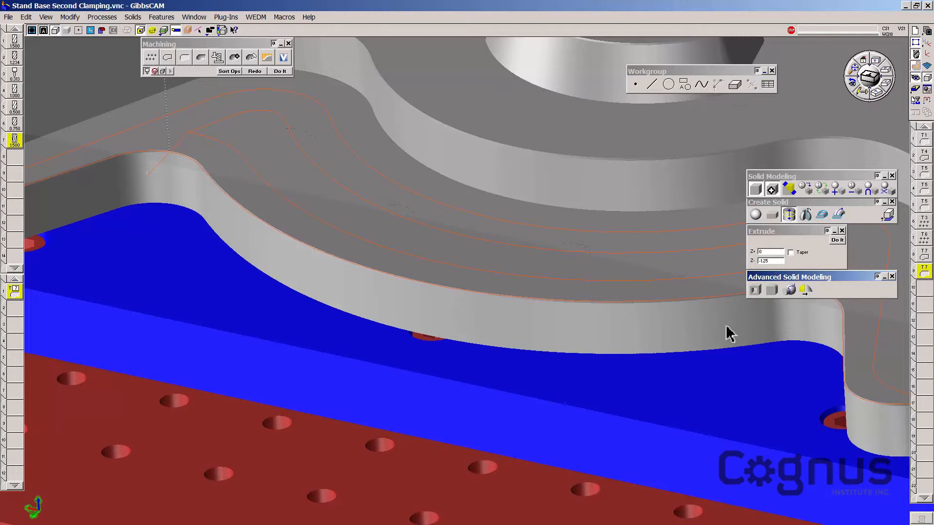
mouse_move(447, 329)
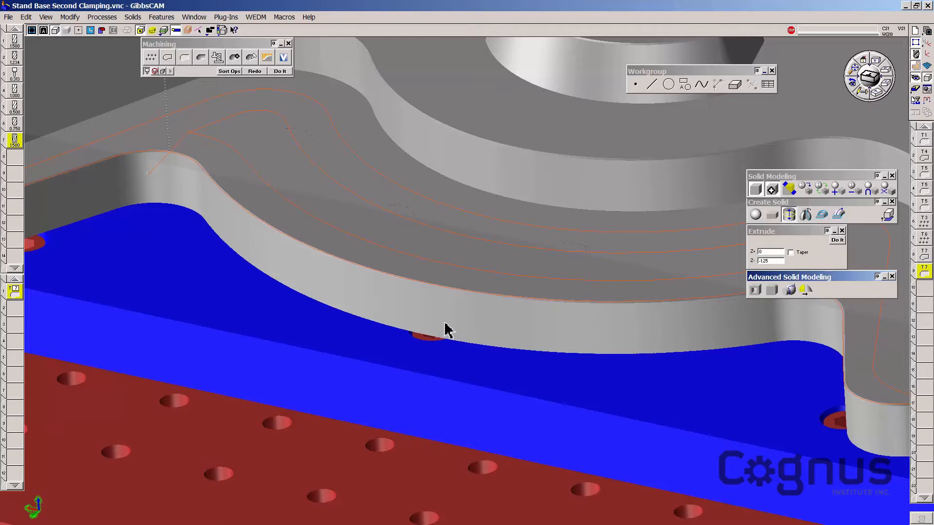
mouse_move(400, 225)
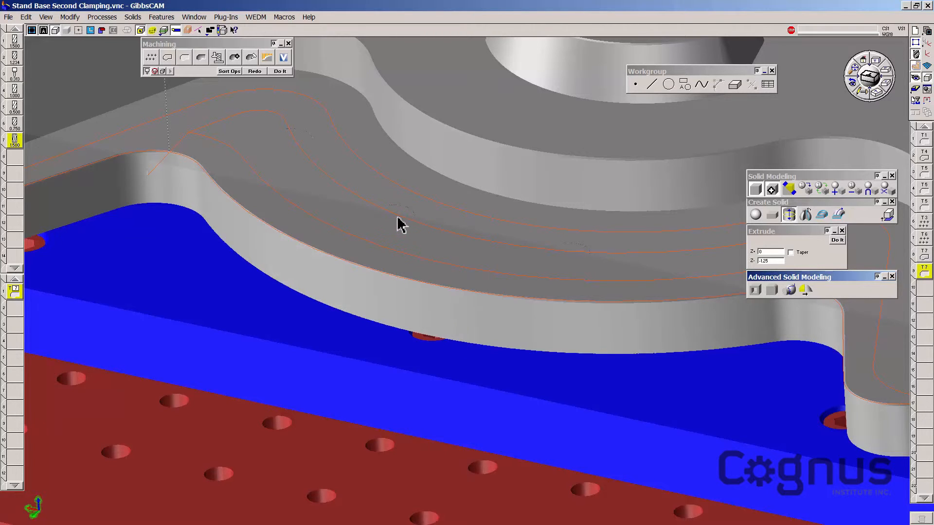
Unstitch the hole faces and pick a patched hole area, leaving the Stock and Stand Base bodies
left_click(390, 216)
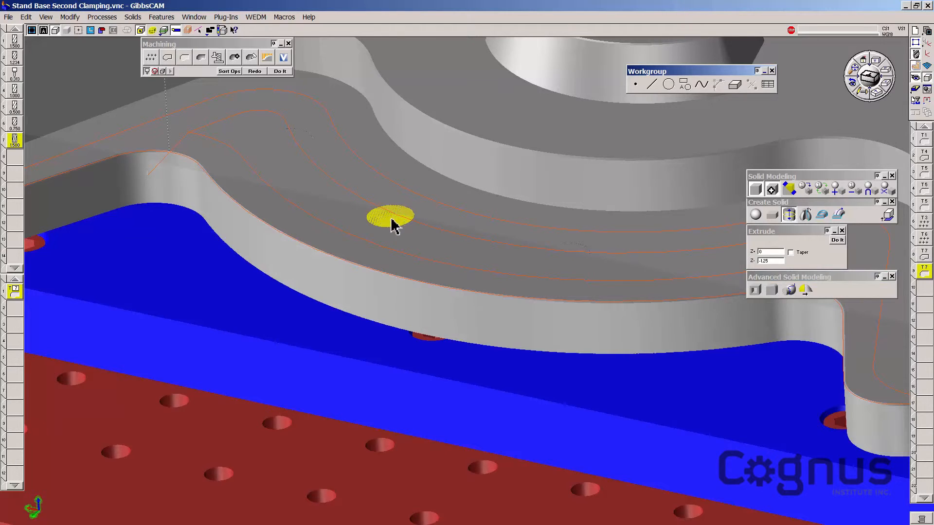
left_click(390, 216)
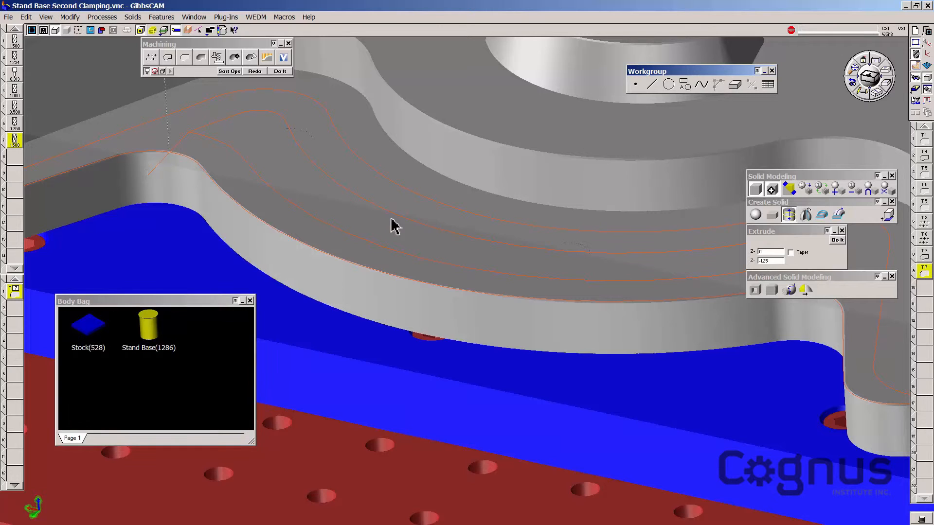
mouse_move(404, 228)
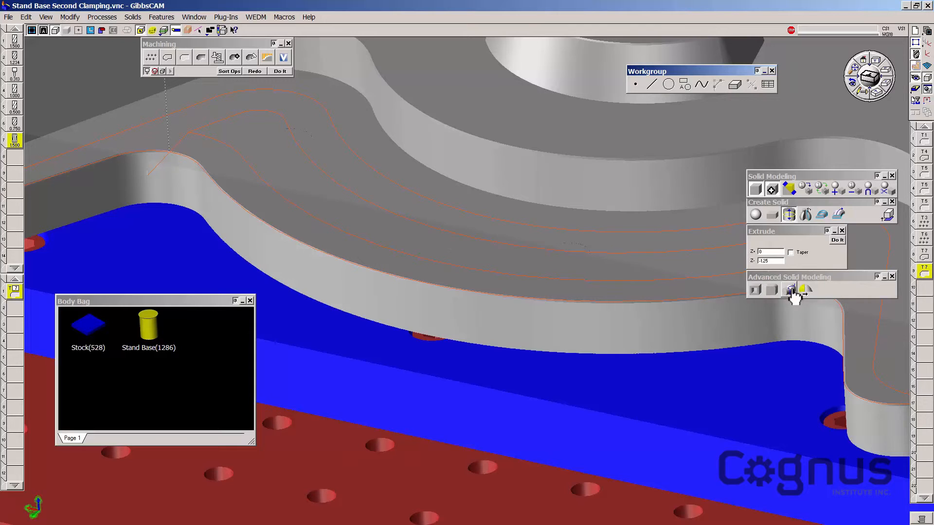
mouse_move(791, 290)
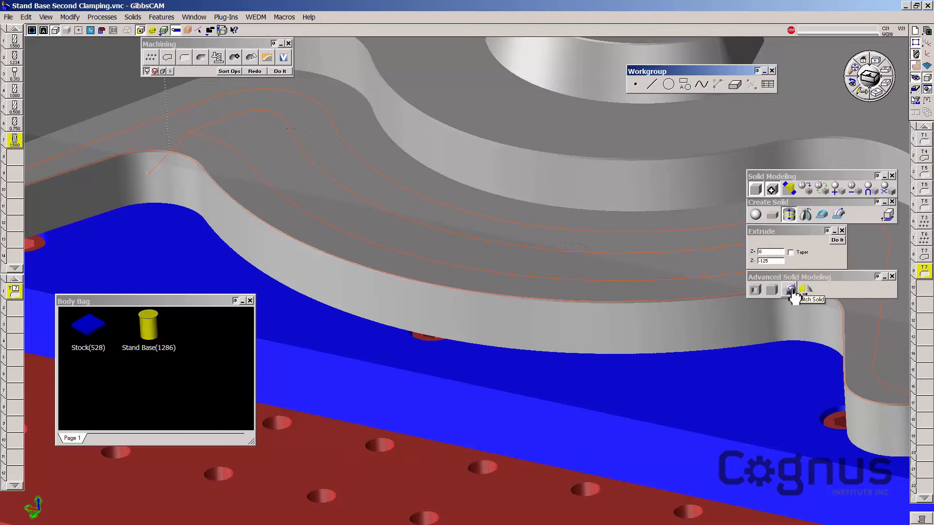
mouse_move(791, 290)
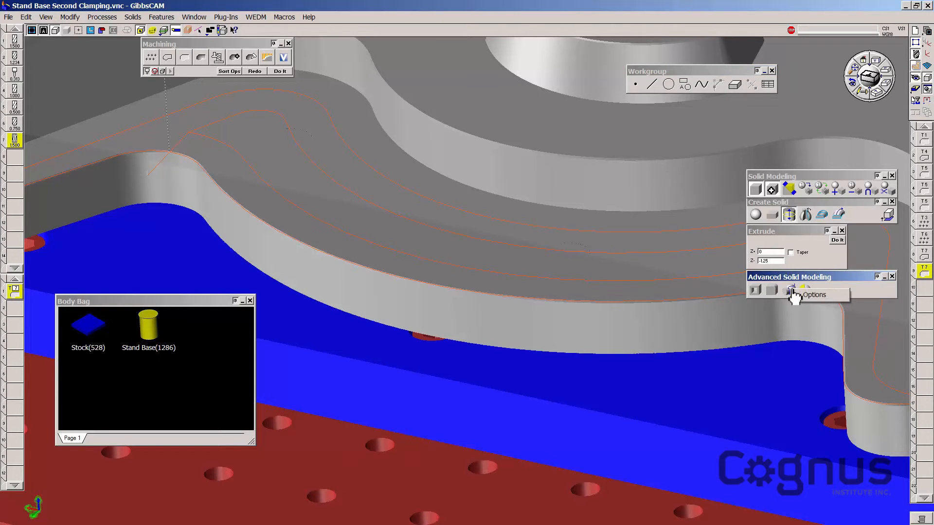
Enable Create Plug in the Unstitch Solid options and split the hole plugs into a second Stand Base body
left_click(791, 289)
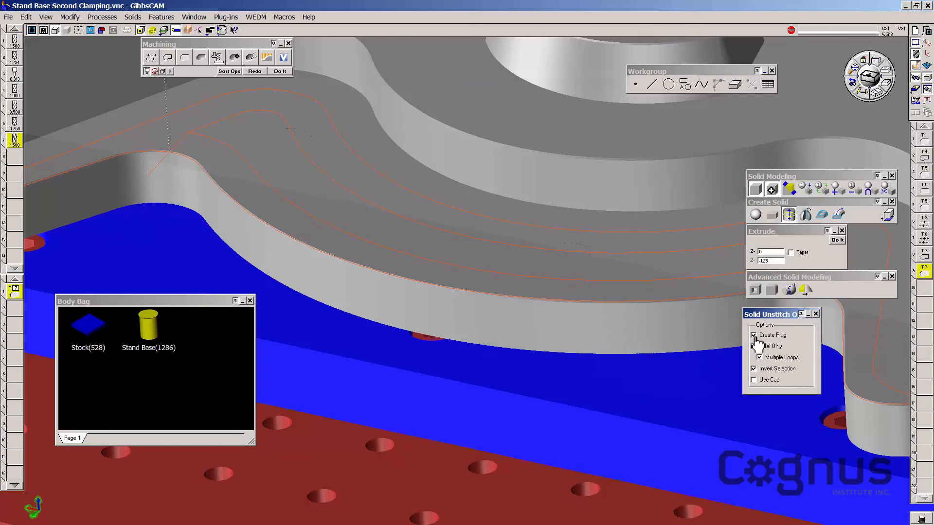
left_click(814, 315)
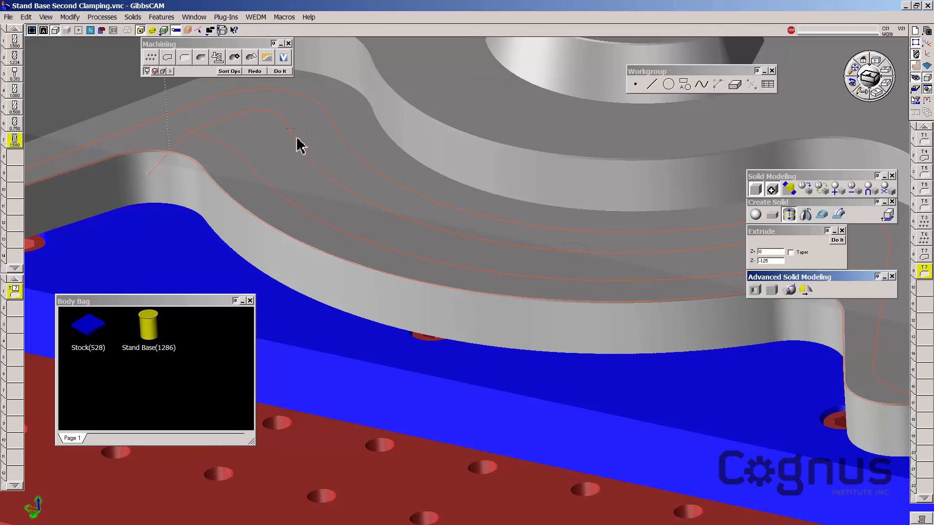
left_click(836, 239)
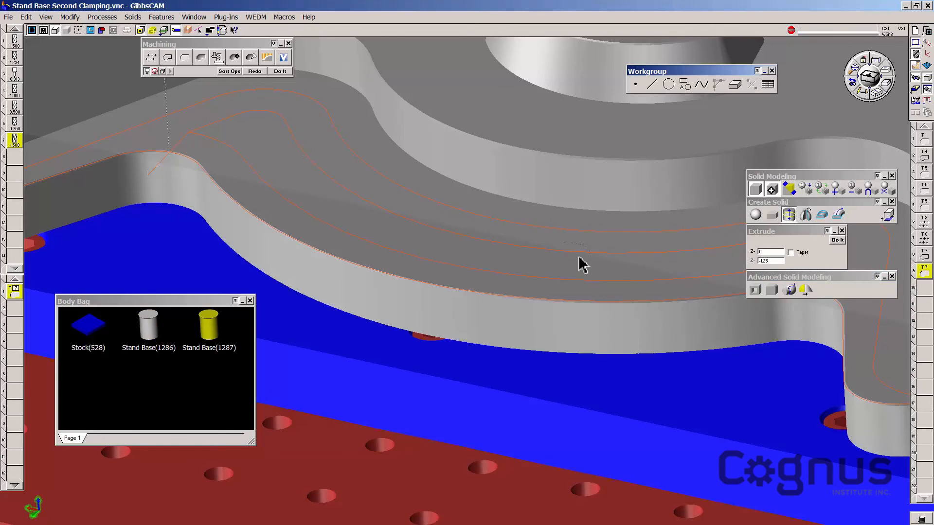